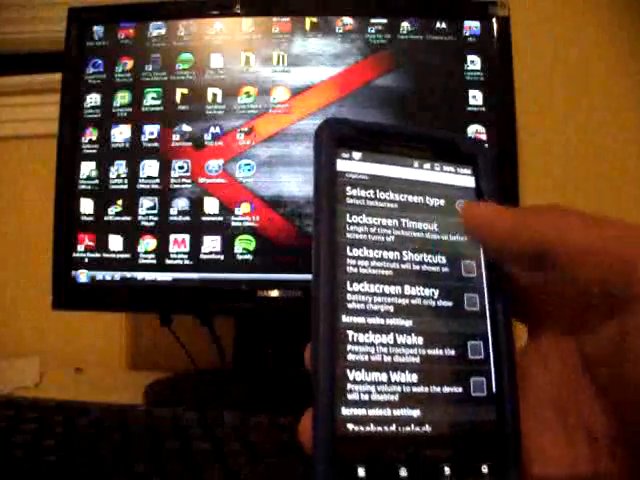
Tap into the settings list to move from Lockscreen toward Accelerometer rotation and Battery UI Settings
left_click(395, 225)
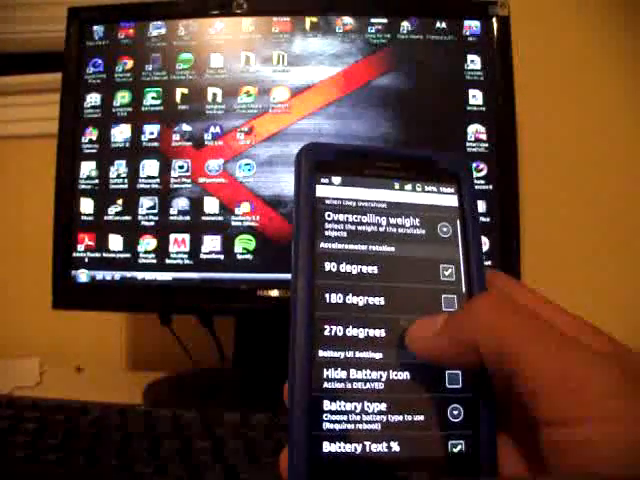
Scroll past Battery UI Settings to Misc UI: Screen On/Off Animation, Clock Options, Clock Color
scroll("down", 3)
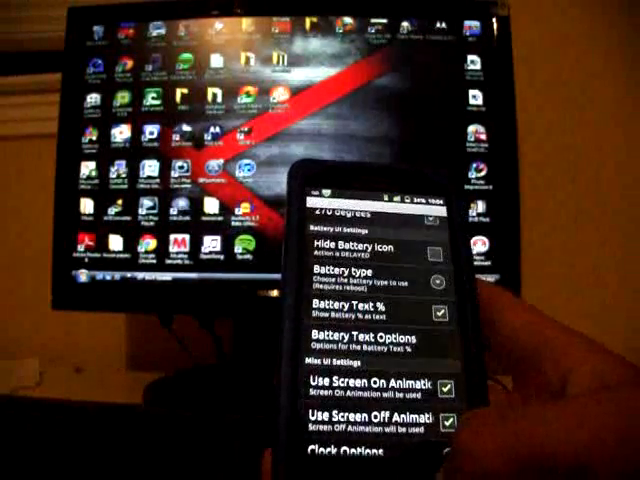
scroll("down", 3)
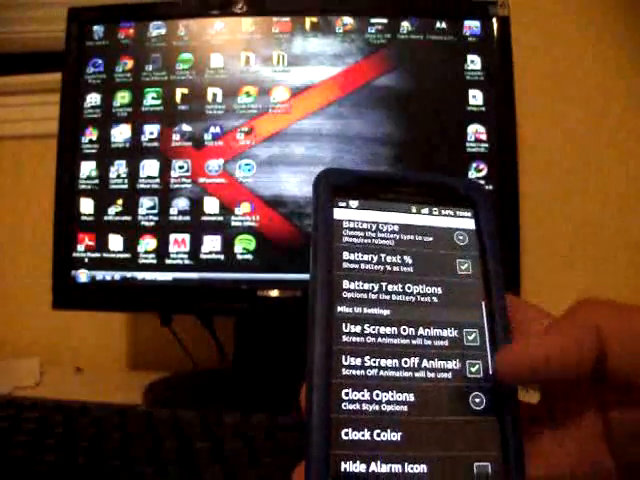
scroll("down", 3)
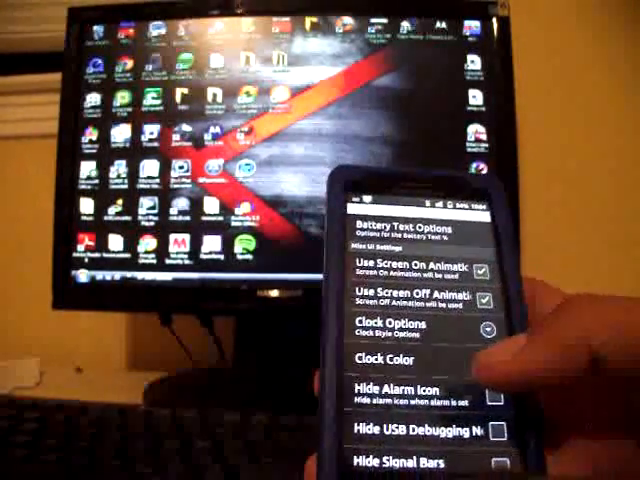